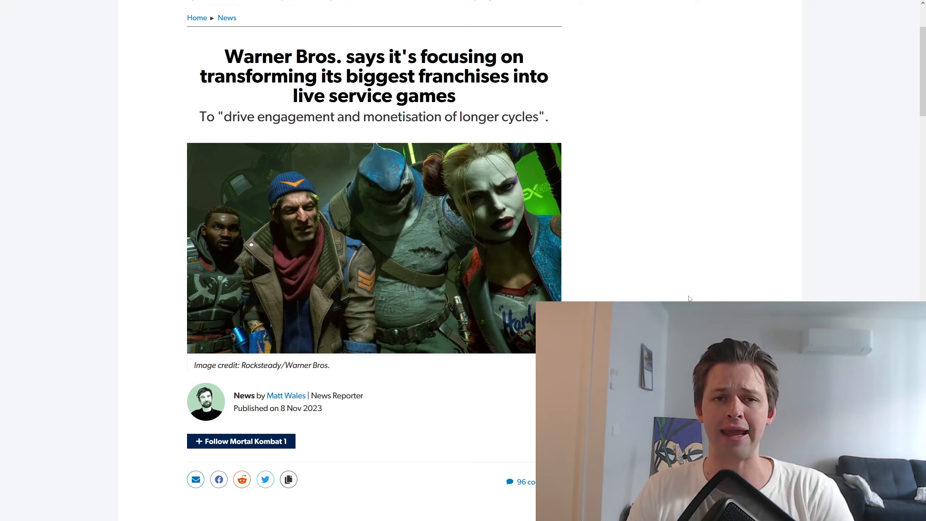
mouse_move(554, 185)
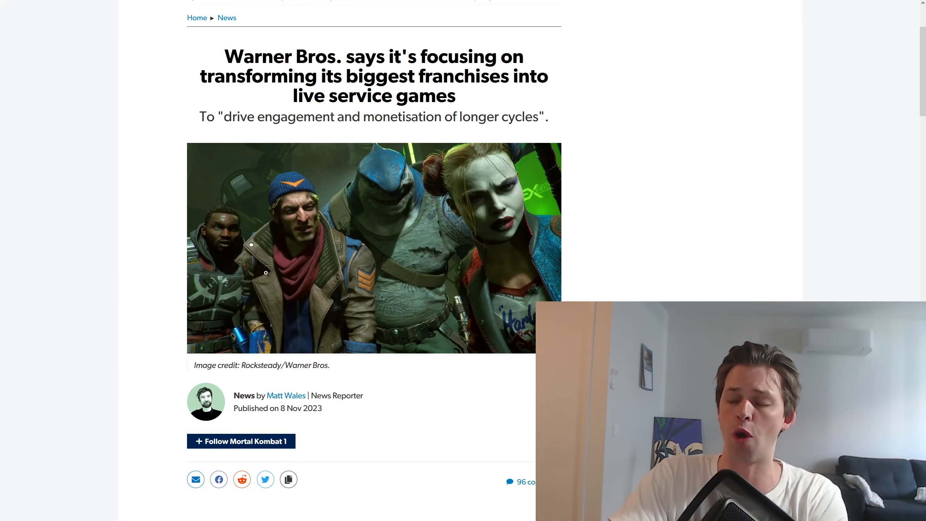
Highlight the sentence about transforming its biggest franchises from traditional console to live-service games, then clear it.
scroll("down", 3)
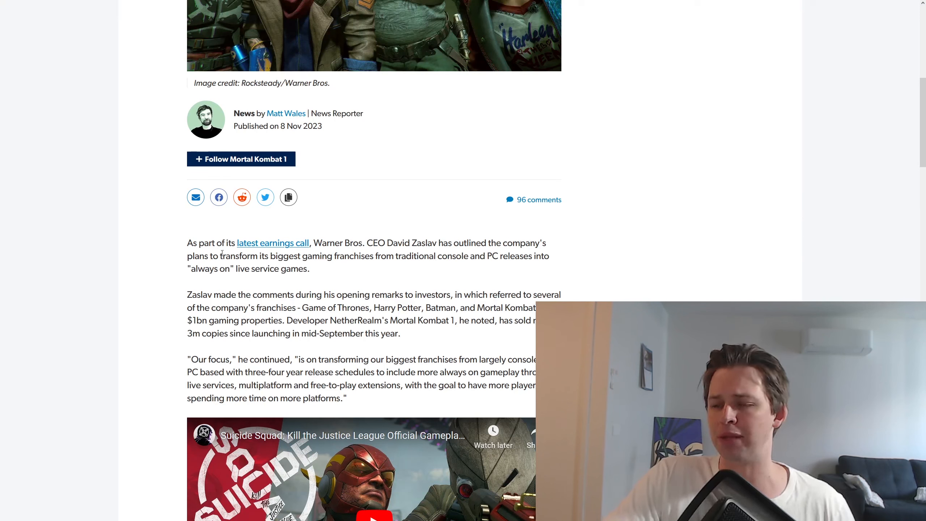
left_click_drag(224, 256, 329, 255)
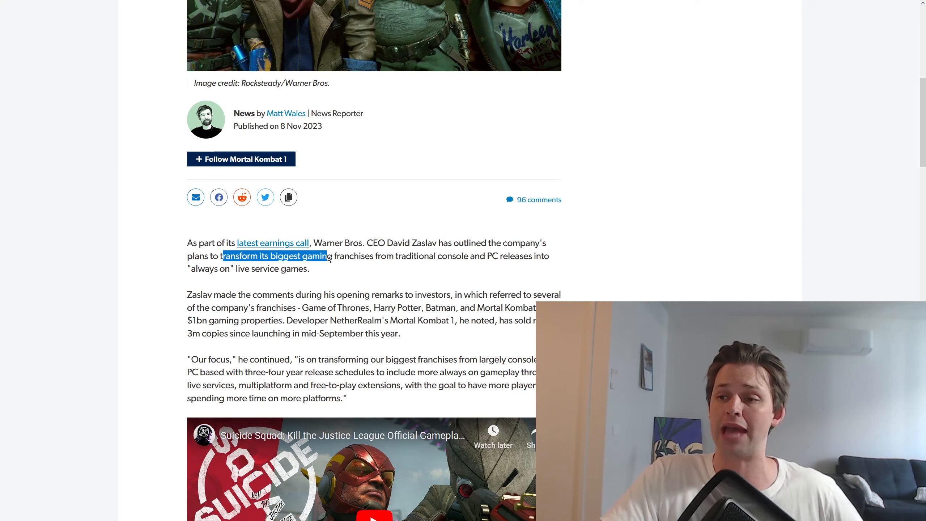
left_click_drag(331, 256, 424, 256)
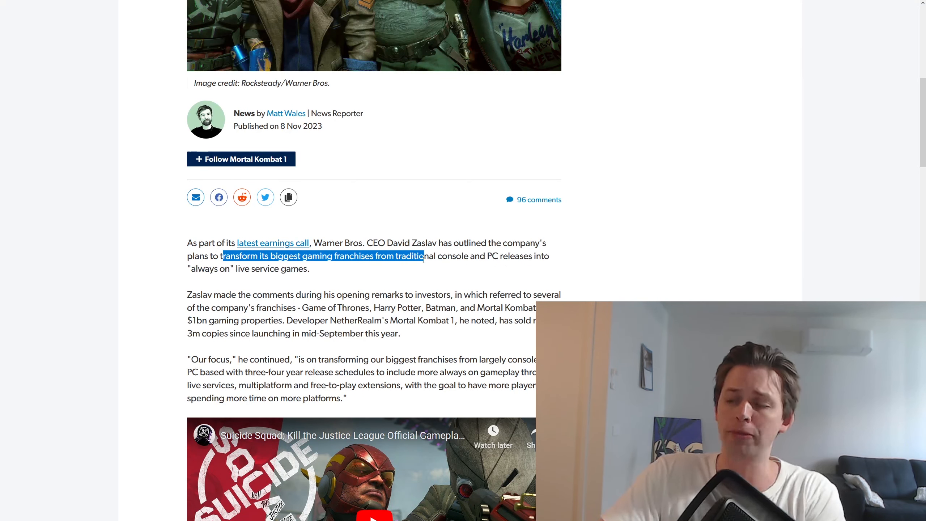
left_click_drag(423, 256, 476, 256)
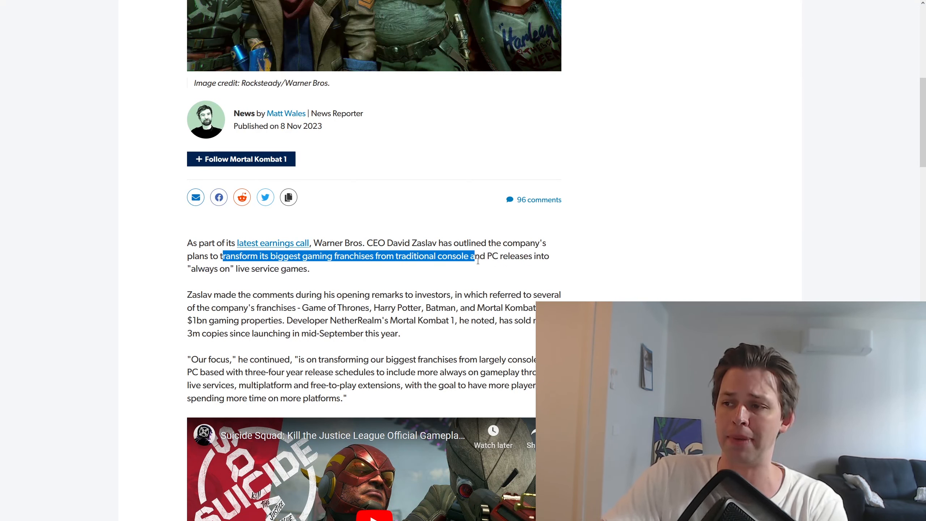
left_click_drag(473, 255, 309, 268)
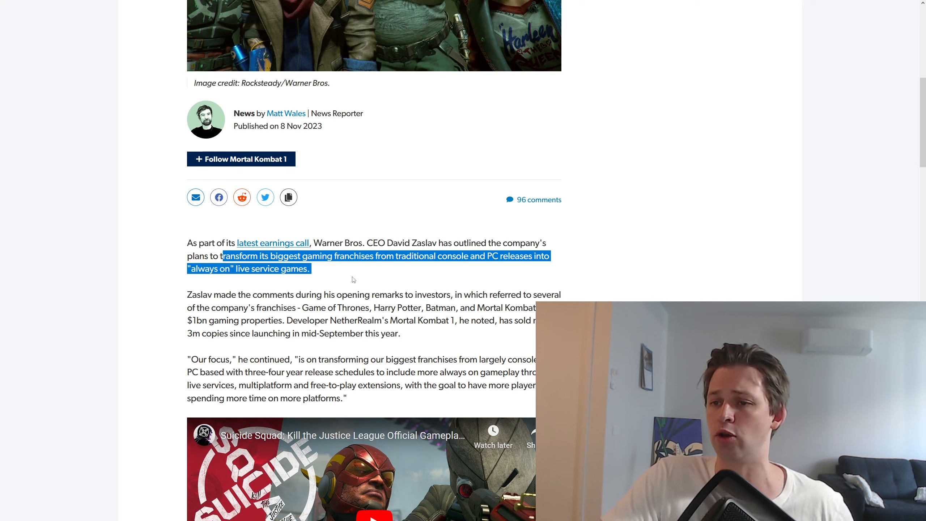
left_click(349, 278)
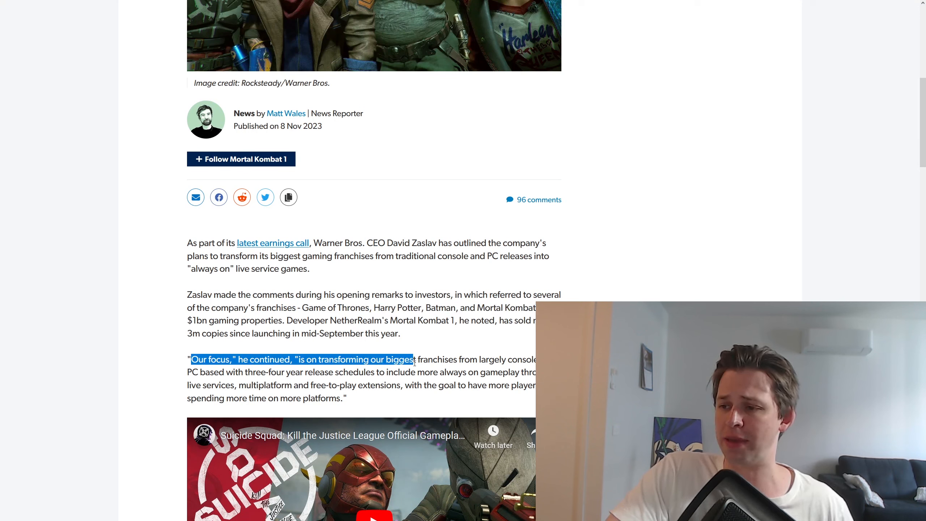
Highlight the 'Our focus' quote on PC-based releases and 'always on' live-service gameplay, scrolling on to the trailer.
left_click_drag(415, 360, 483, 360)
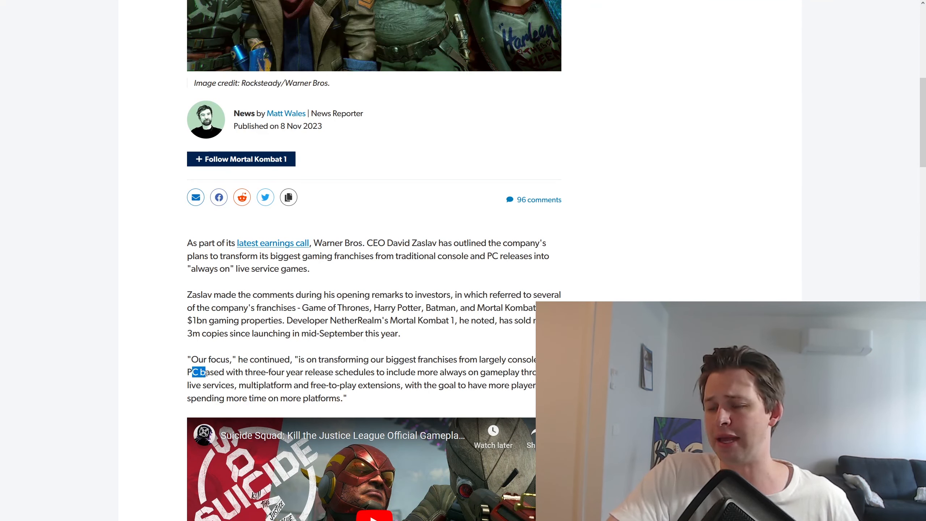
left_click_drag(198, 371, 242, 371)
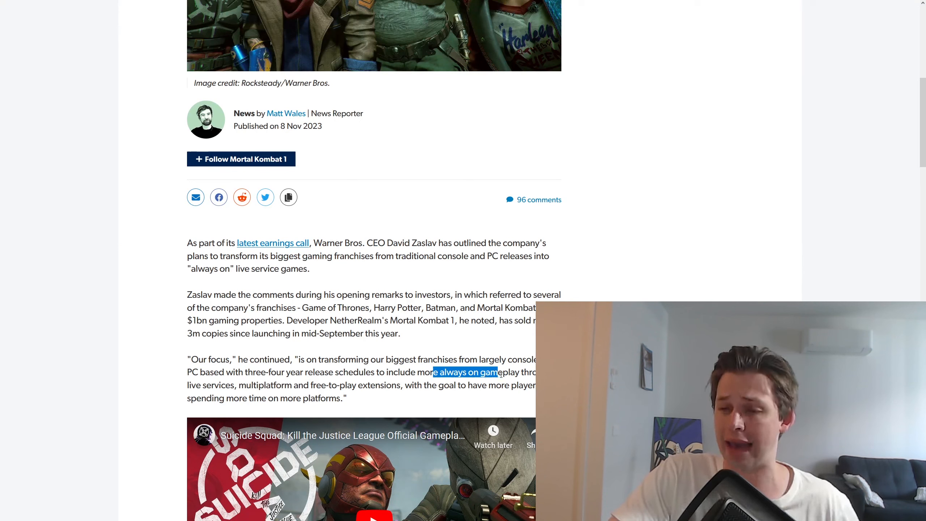
left_click_drag(497, 371, 235, 385)
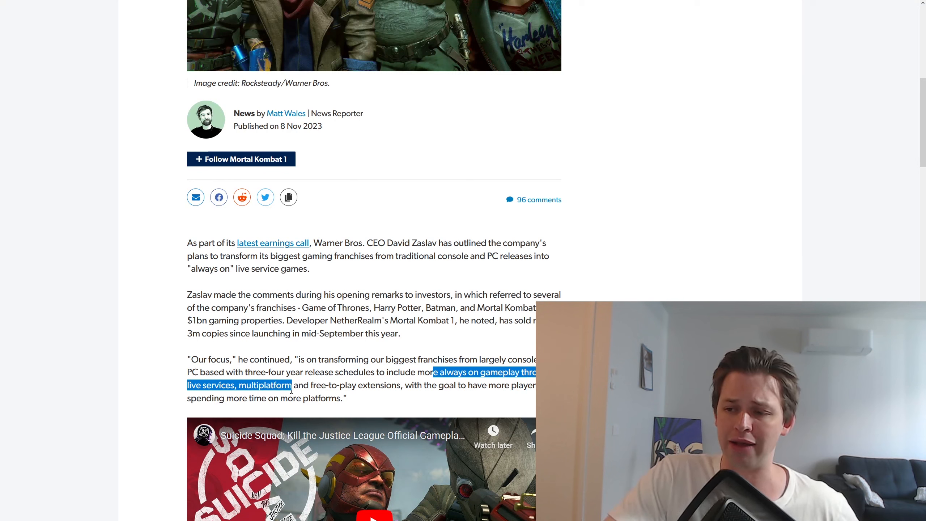
left_click_drag(291, 385, 348, 397)
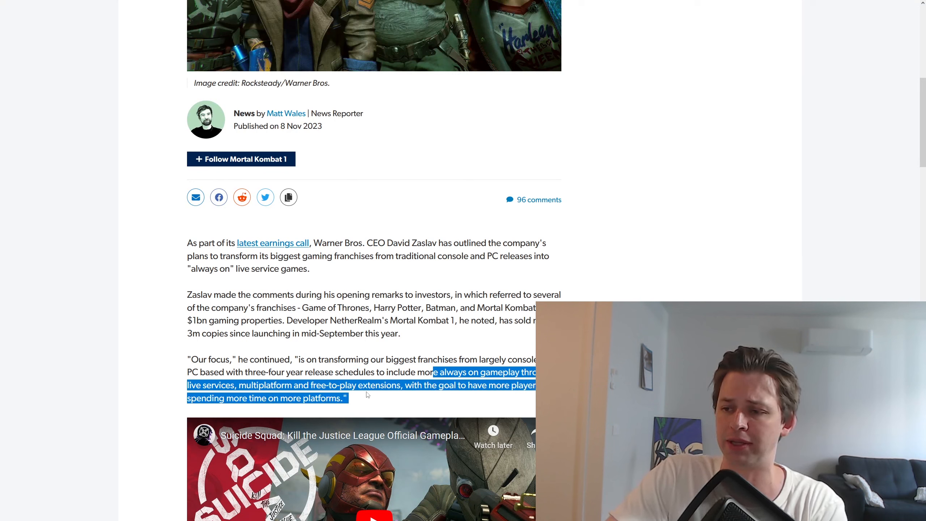
left_click_drag(346, 398, 401, 385)
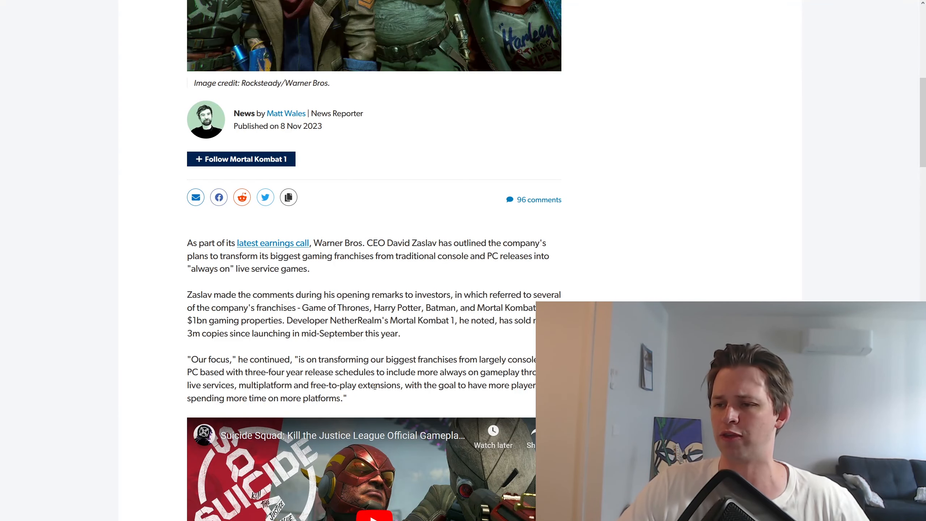
scroll("down", 3)
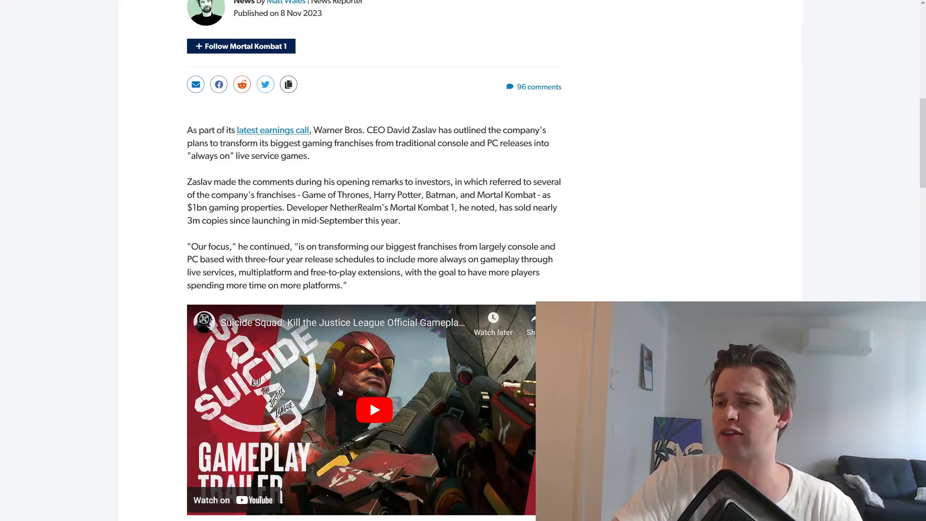
scroll("down", 3)
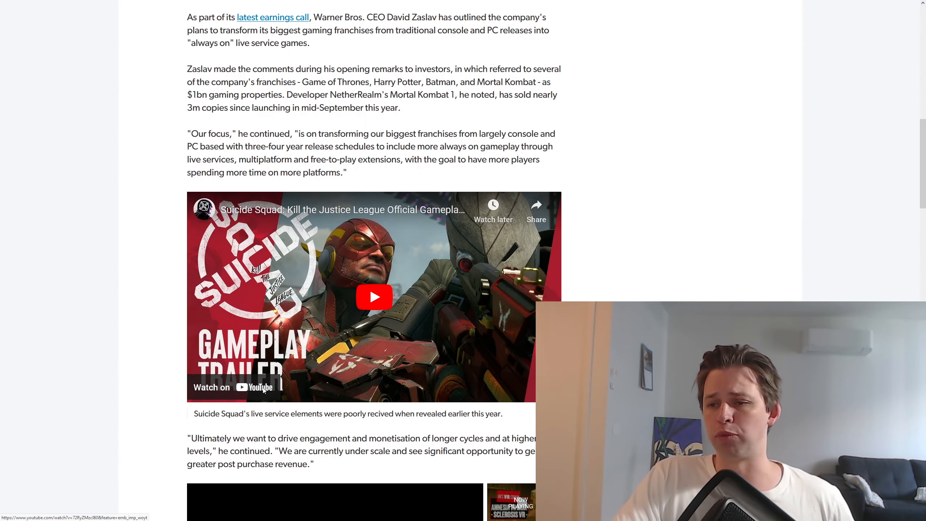
Highlight Zaslav's quote 'Ultimately we want to drive engagement… monetisation of longer cycles and at higher levels'.
scroll("down", 3)
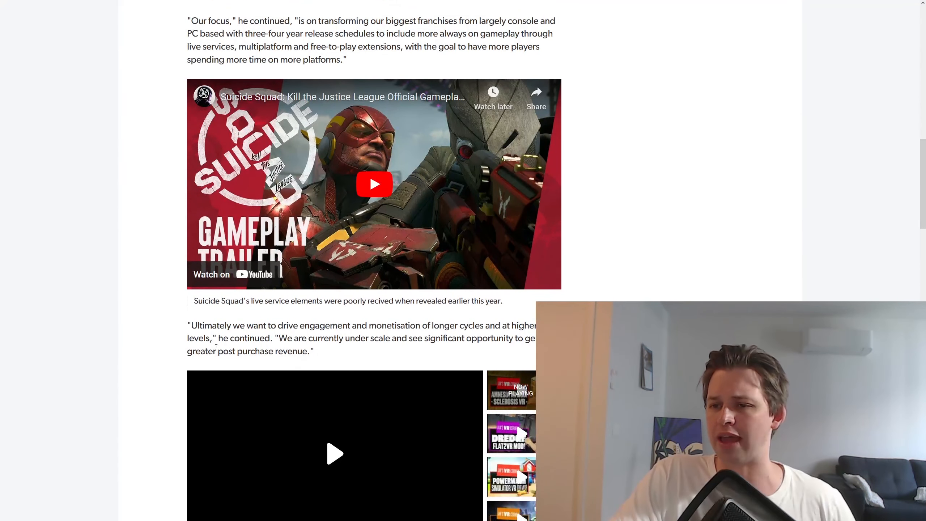
left_click_drag(189, 326, 270, 325)
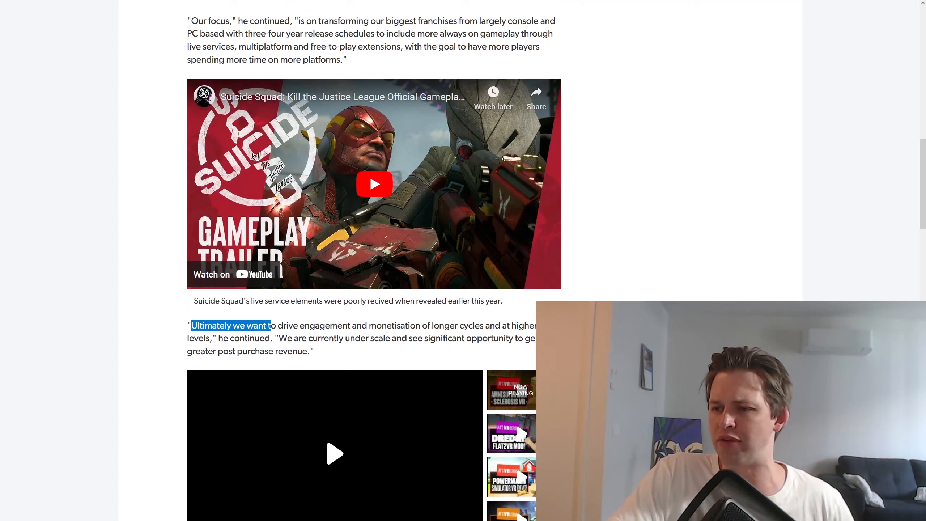
left_click_drag(271, 326, 472, 326)
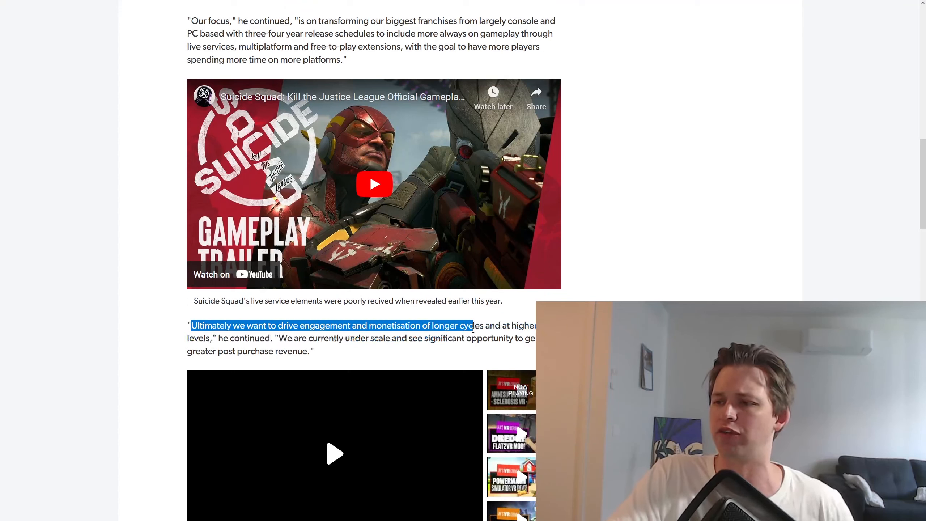
left_click_drag(469, 325, 216, 338)
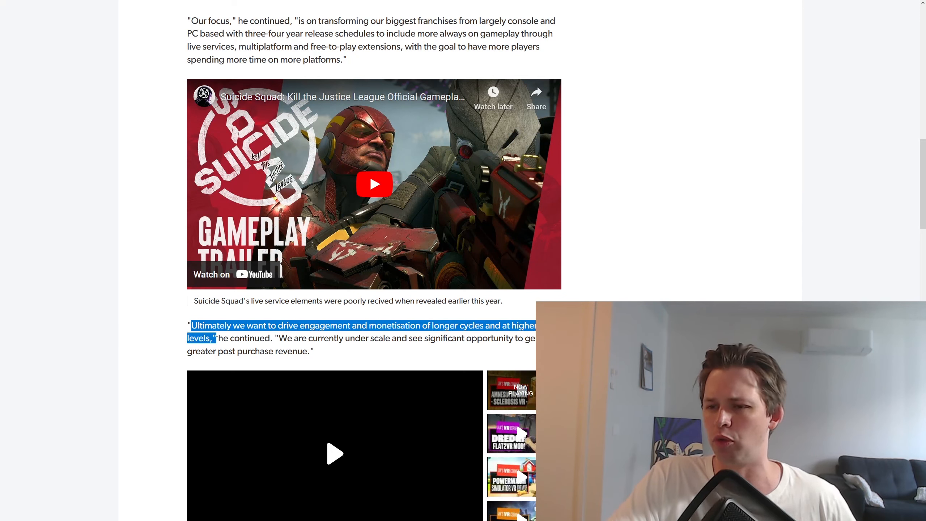